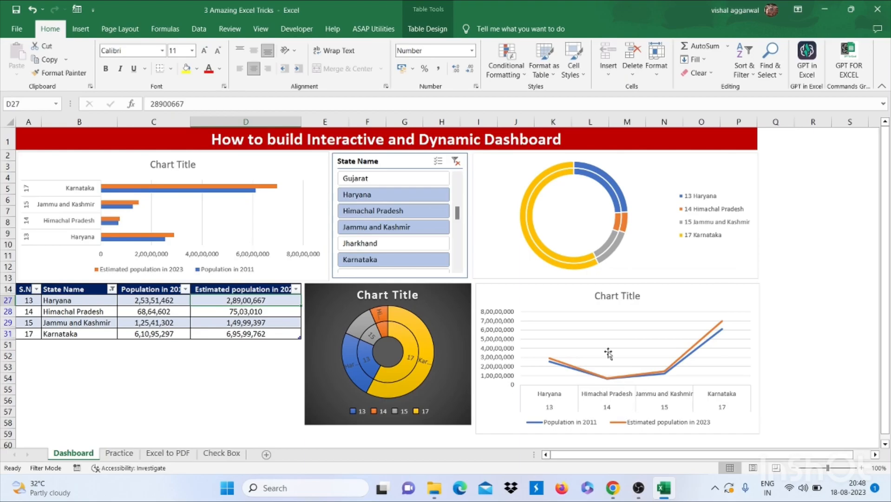
Filter the slicer to Jharkhand, then add Gujarat through Jammu and Kashmir with multi-select.
{"action": "left_click", "coordinate": [359, 243]}
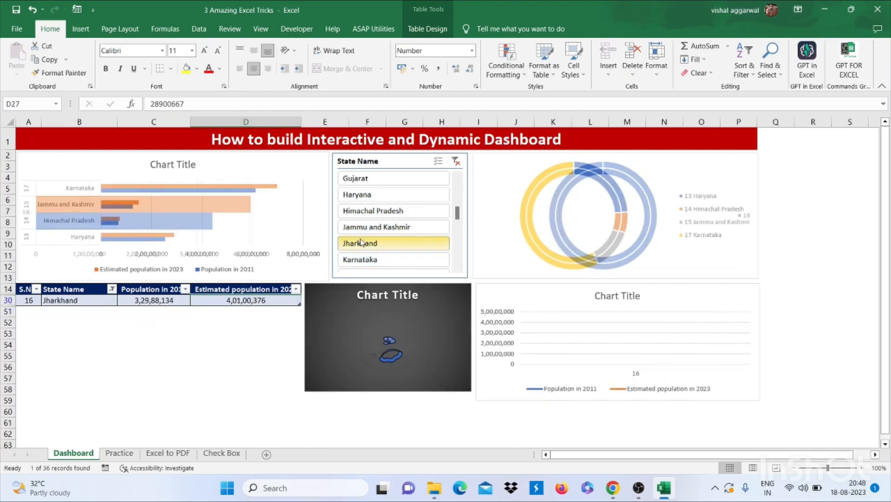
{"action": "left_click", "coordinate": [372, 210]}
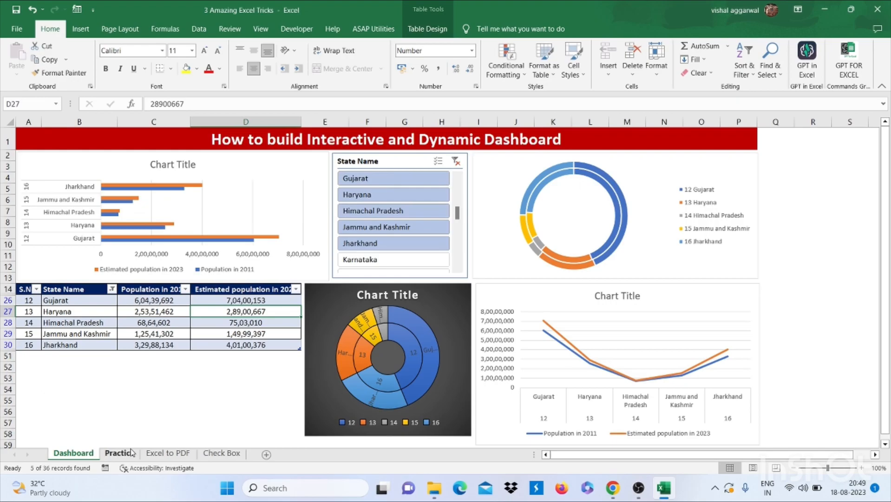
Convert the Practice sheet's state population data into a table with headers using Ctrl+T.
{"action": "left_click", "coordinate": [119, 453]}
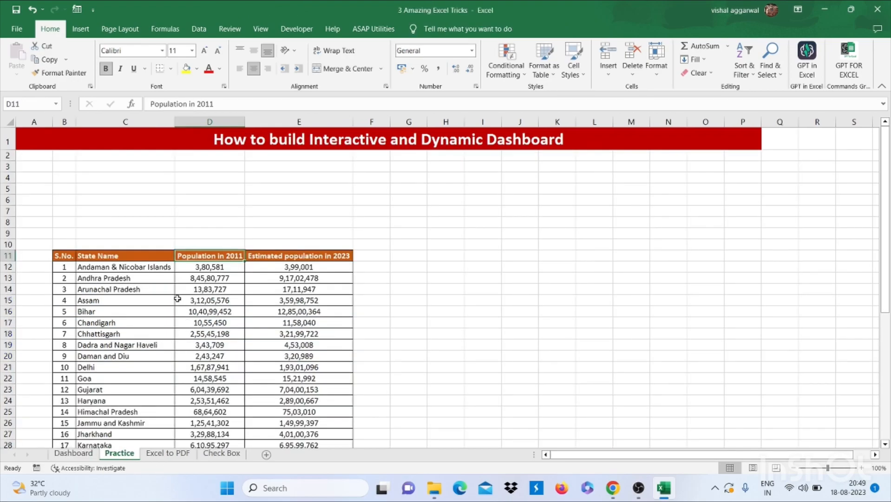
{"action": "mouse_move", "coordinate": [147, 267]}
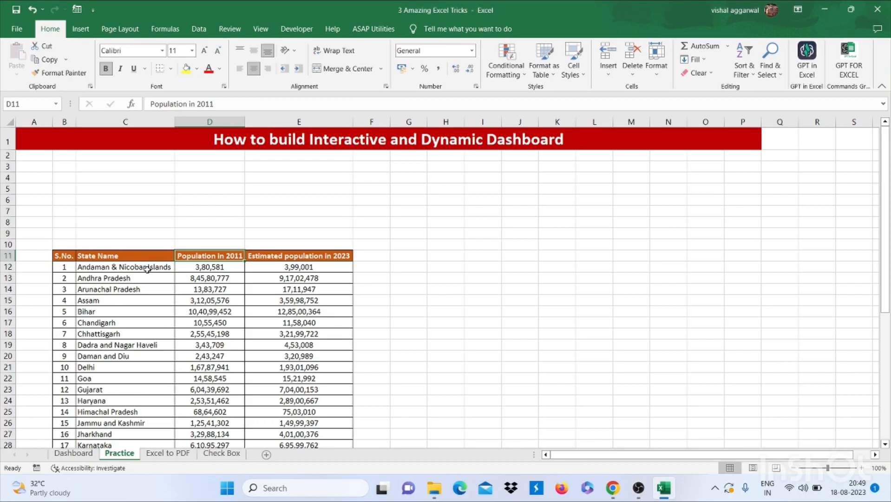
{"action": "left_click", "coordinate": [125, 267]}
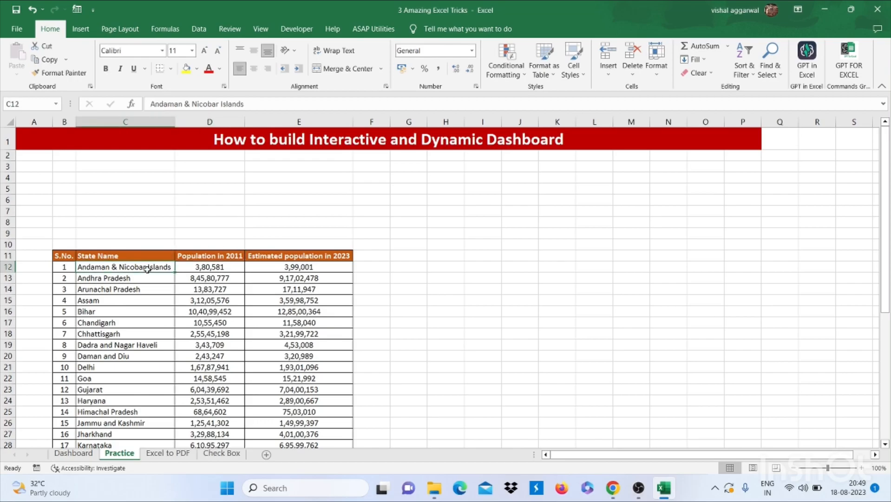
{"action": "left_click", "coordinate": [125, 256]}
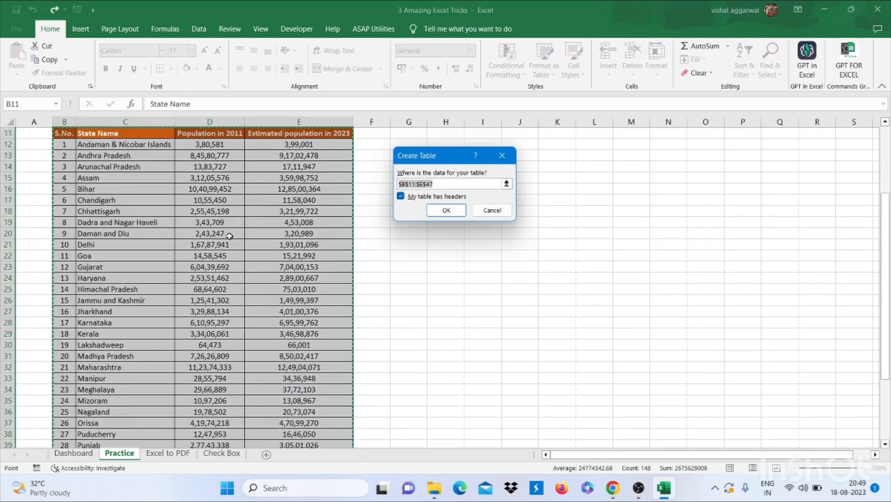
{"action": "left_click", "coordinate": [446, 210]}
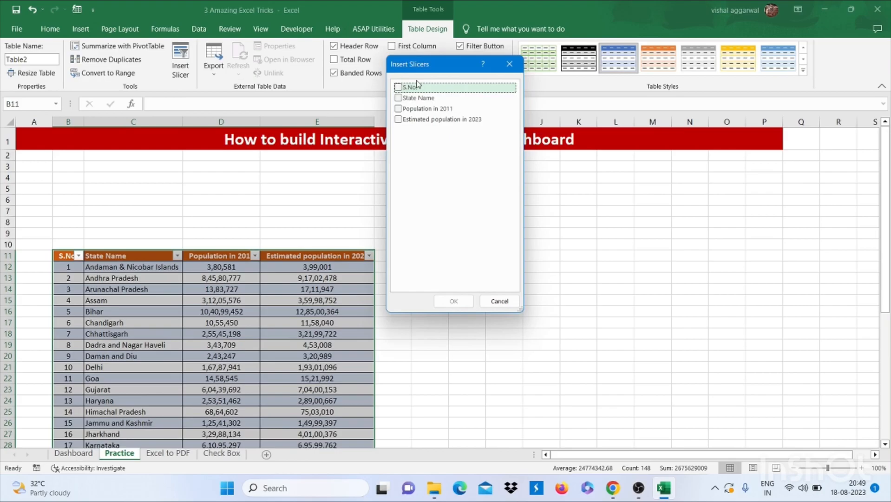
Insert a State Name slicer for the population table and return to the Practice sheet.
{"action": "left_click", "coordinate": [418, 98]}
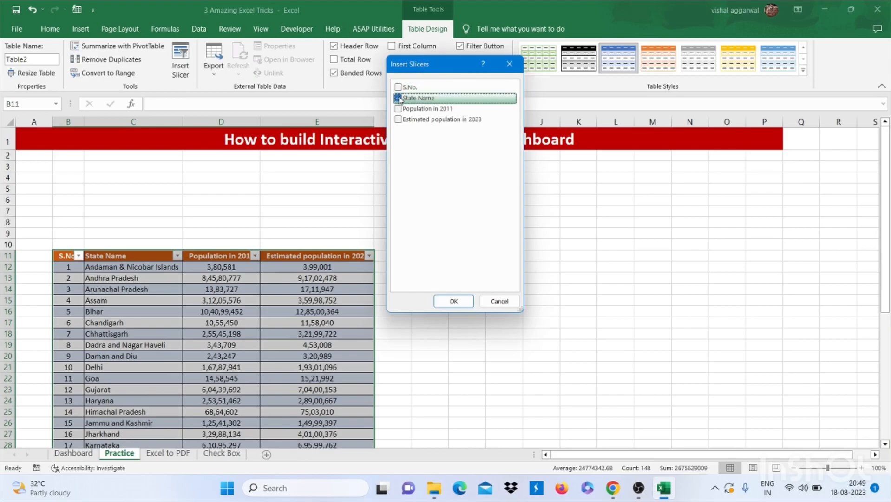
{"action": "left_click", "coordinate": [399, 97]}
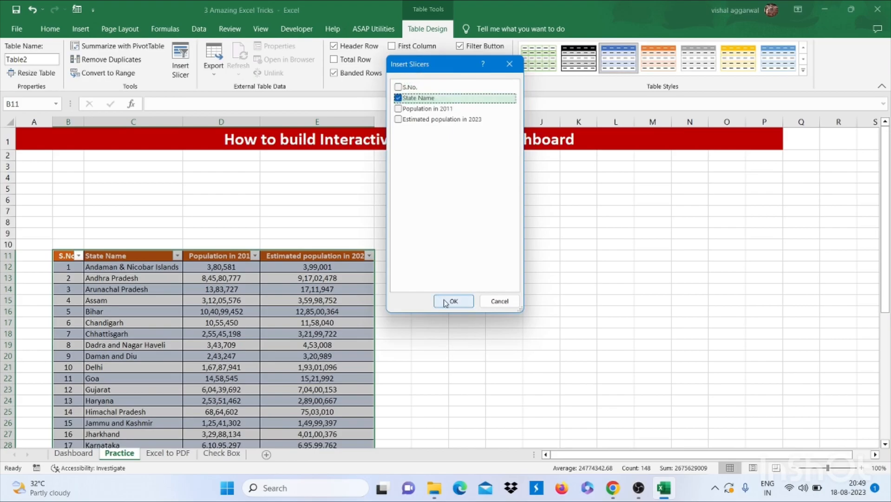
{"action": "left_click", "coordinate": [453, 300]}
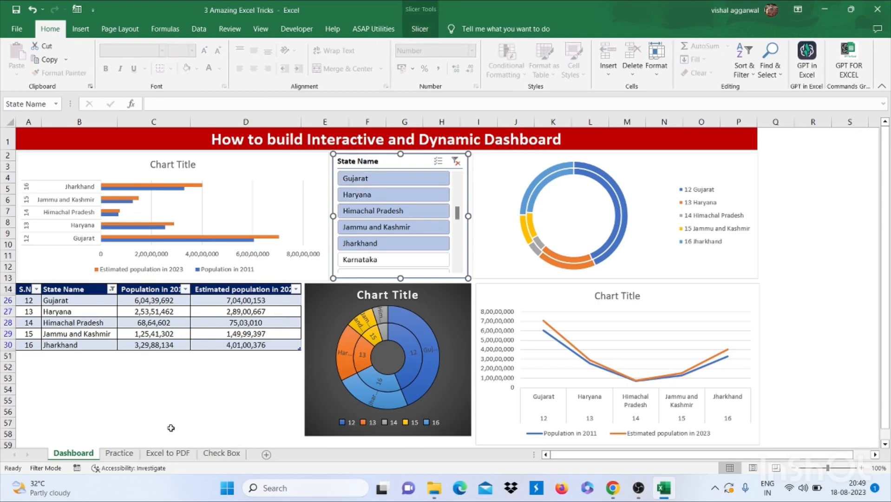
{"action": "left_click", "coordinate": [119, 453]}
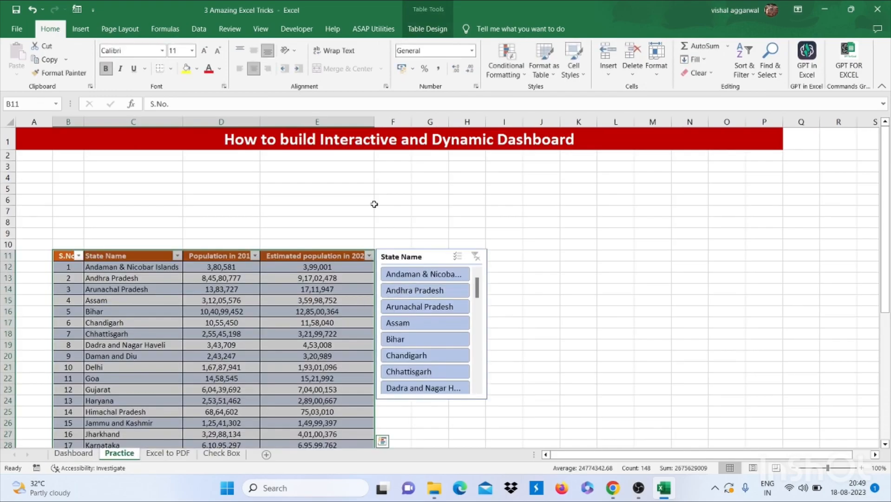
{"action": "left_click", "coordinate": [80, 29]}
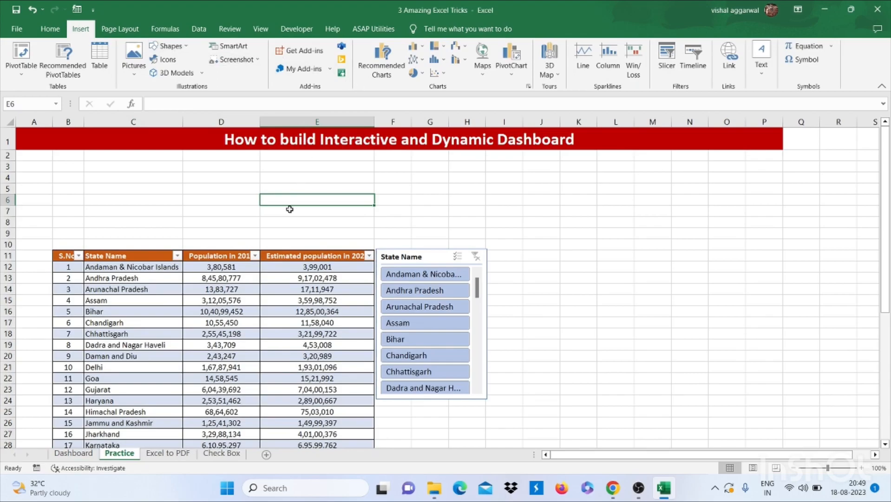
Insert the recommended line chart of the 2011 and estimated 2023 populations.
{"action": "left_click", "coordinate": [317, 322]}
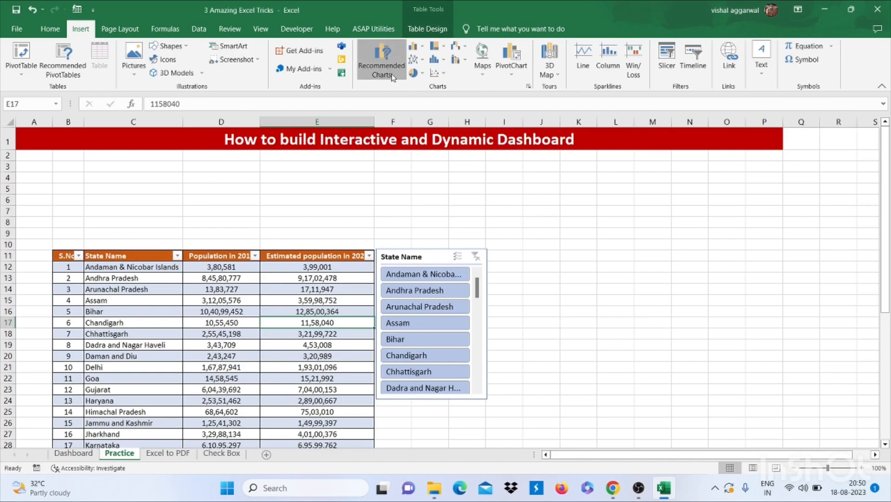
{"action": "left_click", "coordinate": [380, 59]}
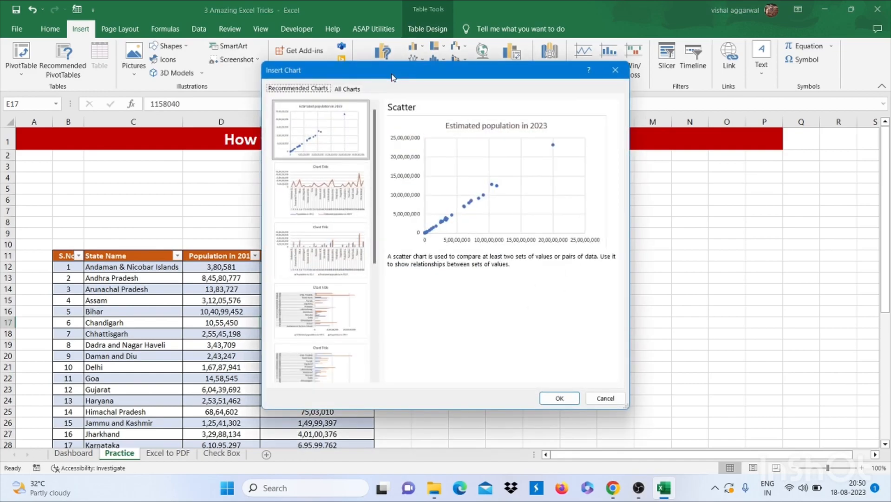
{"action": "left_click", "coordinate": [320, 191]}
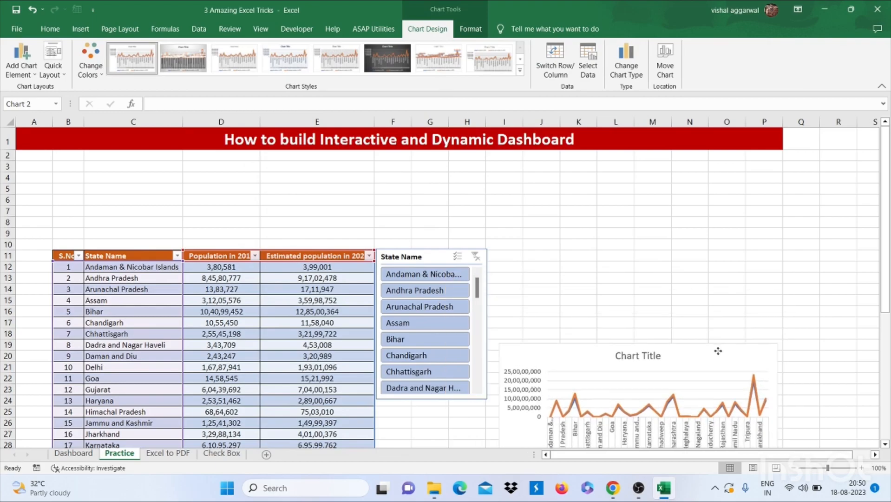
{"action": "left_click", "coordinate": [637, 392]}
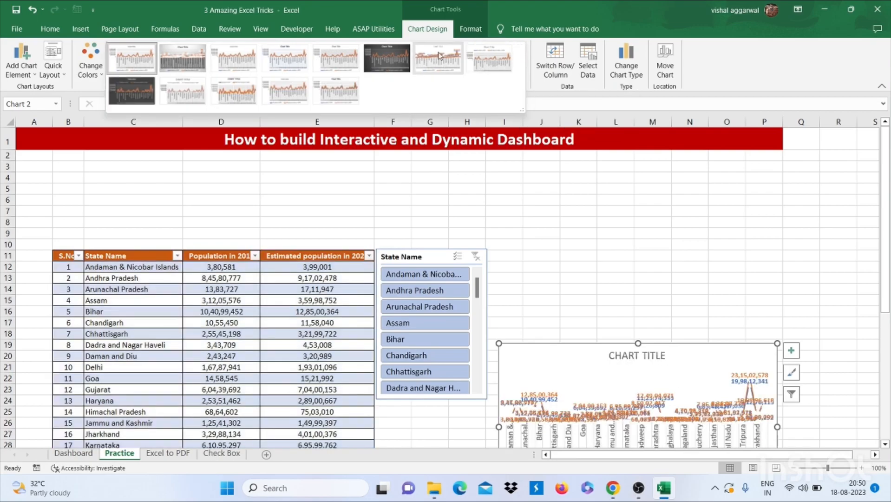
Change the population chart to a clustered column chart.
{"action": "left_click", "coordinate": [132, 57]}
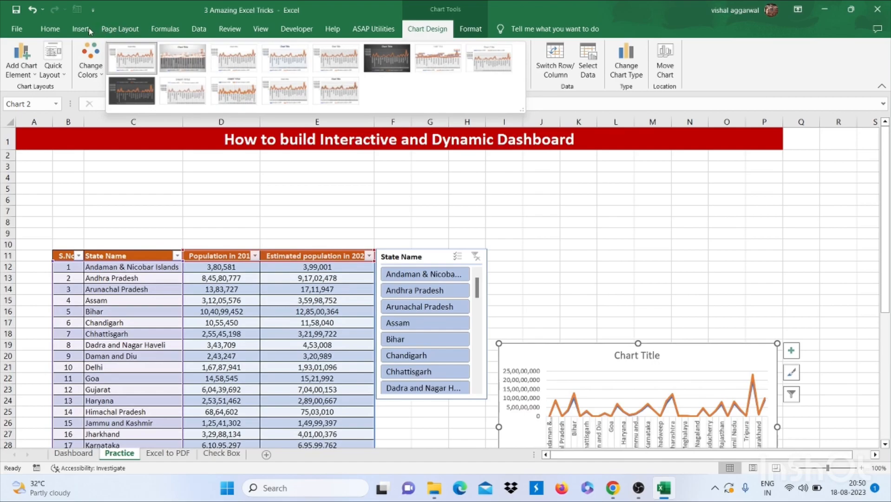
{"action": "left_click", "coordinate": [80, 29]}
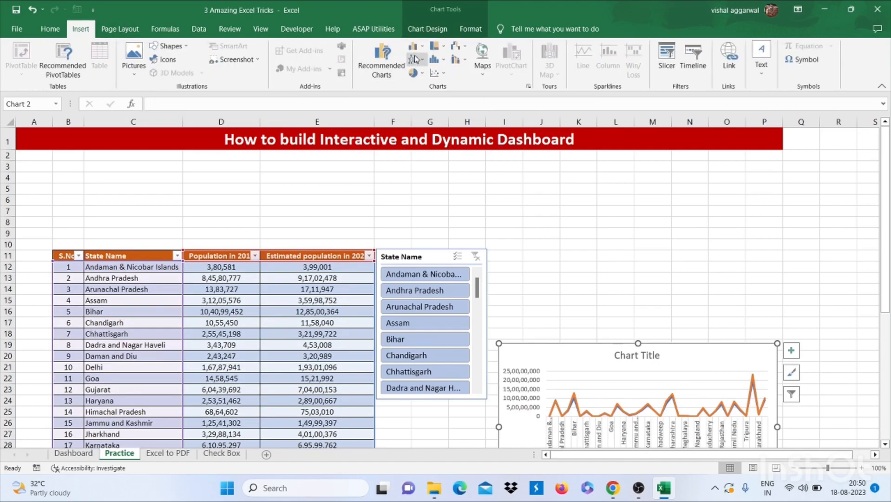
{"action": "left_click", "coordinate": [413, 46]}
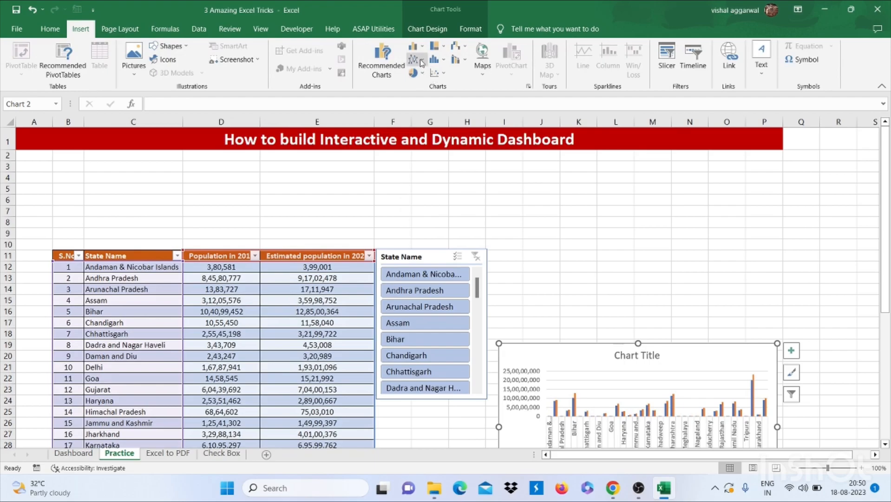
{"action": "left_click", "coordinate": [317, 322]}
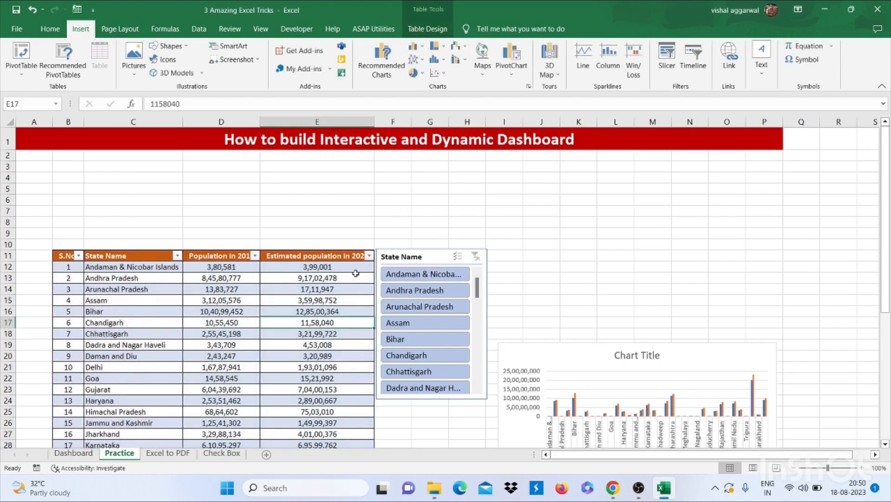
Insert a doughnut chart of state populations, apply a patterned style, and resize it.
{"action": "left_click", "coordinate": [414, 59]}
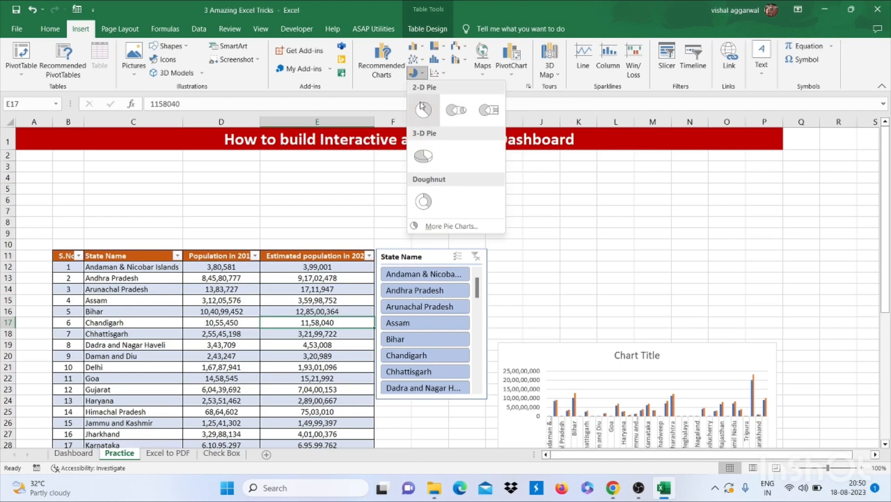
{"action": "left_click", "coordinate": [422, 201]}
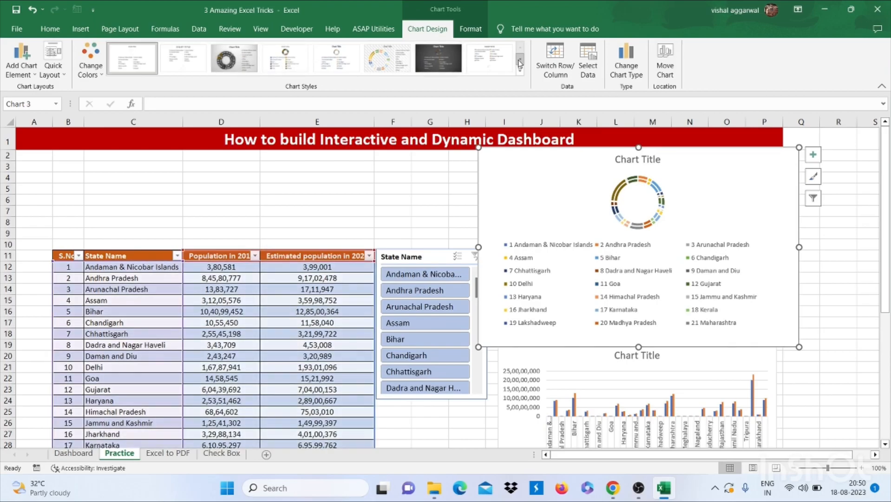
{"action": "left_click", "coordinate": [518, 62]}
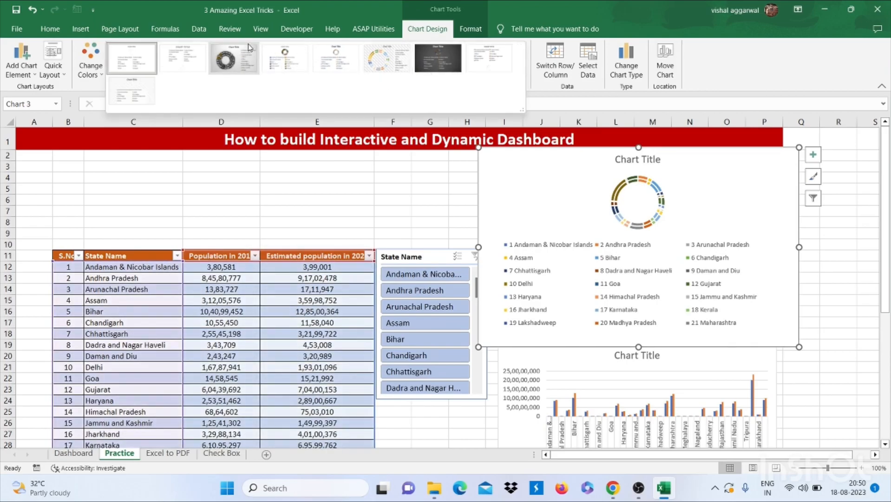
{"action": "left_click", "coordinate": [387, 57]}
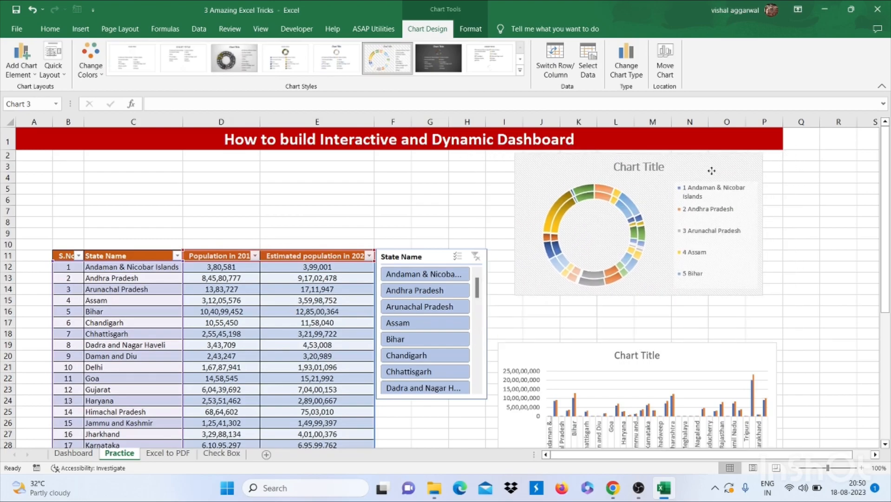
{"action": "left_click", "coordinate": [591, 227]}
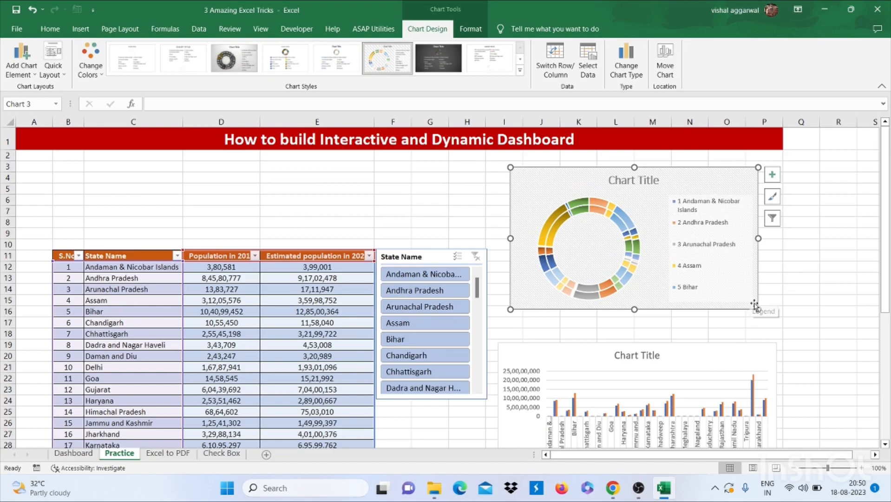
{"action": "left_click_drag", "start_coordinate": [756, 304], "coordinate": [777, 336]}
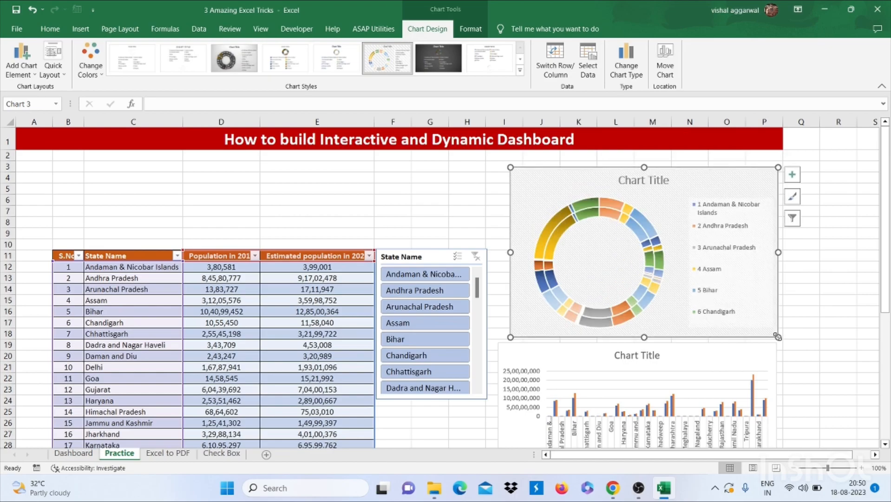
{"action": "mouse_move", "coordinate": [80, 29]}
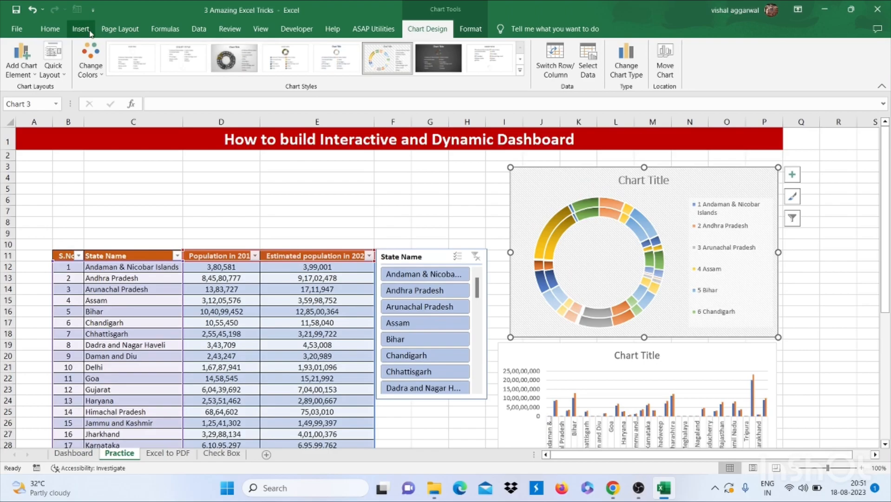
Insert a 2-D clustered bar chart of both population columns and move it above the table.
{"action": "left_click", "coordinate": [80, 28]}
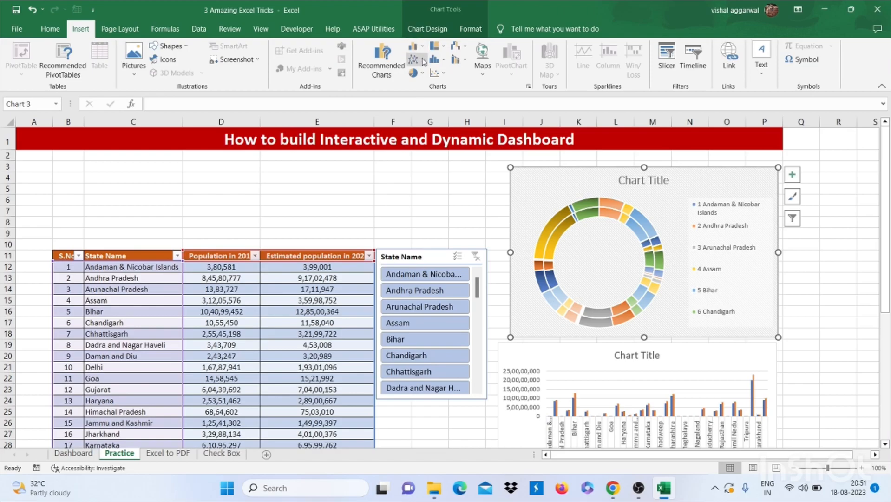
{"action": "left_click", "coordinate": [414, 46]}
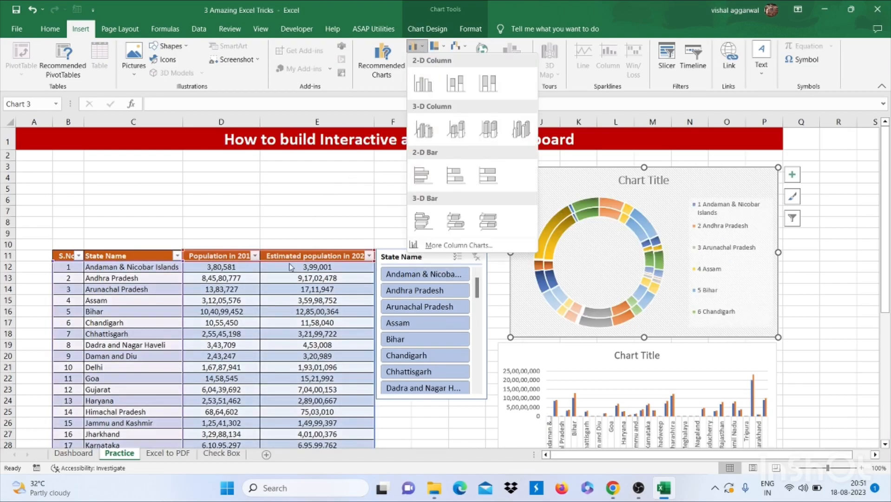
{"action": "left_click", "coordinate": [317, 267]}
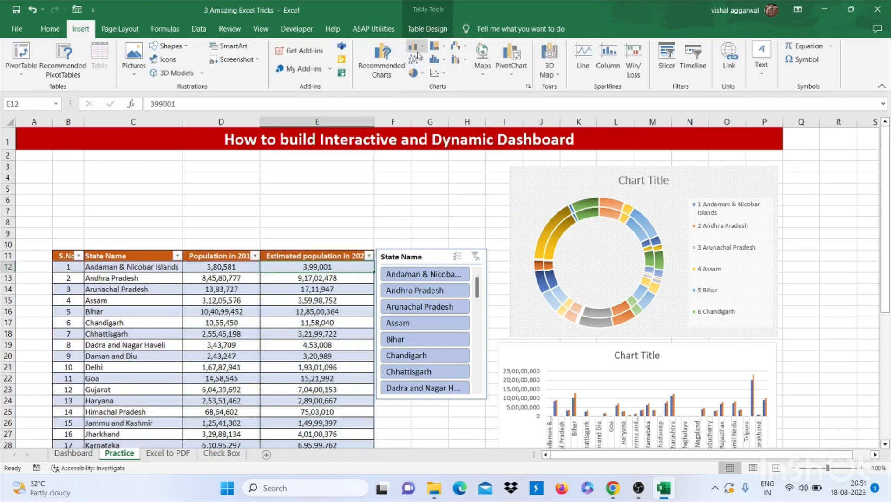
{"action": "left_click", "coordinate": [415, 46]}
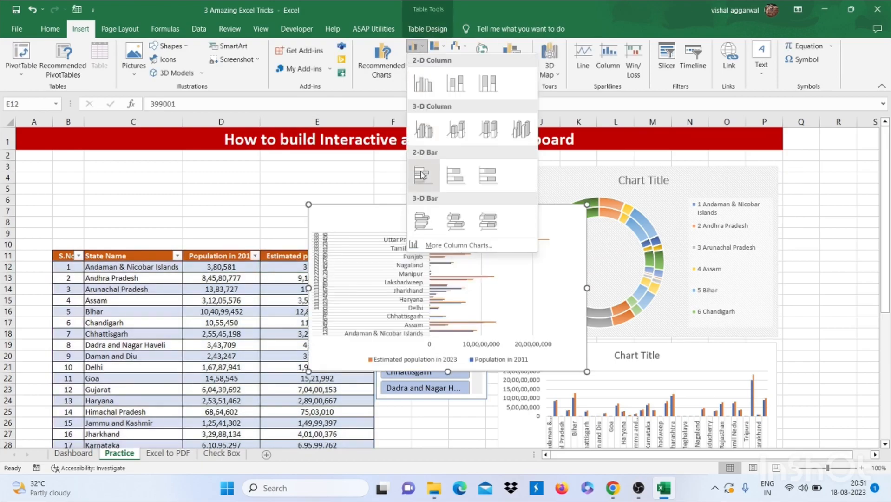
{"action": "left_click", "coordinate": [423, 175]}
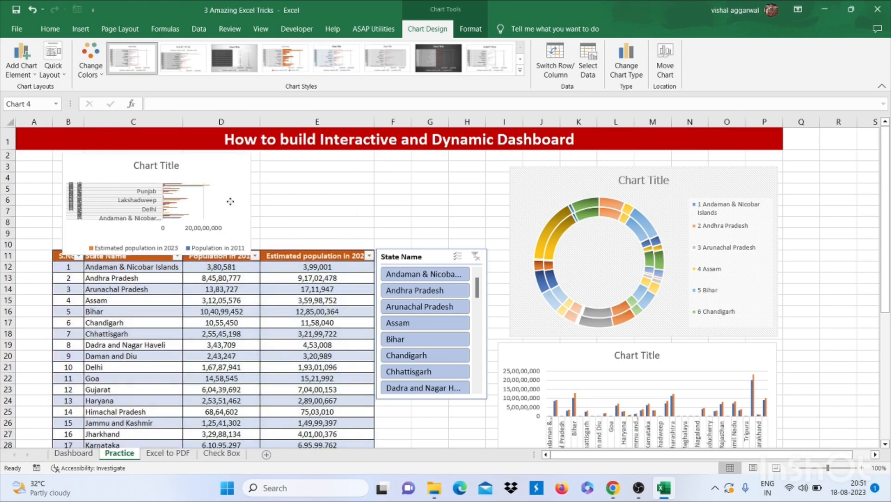
{"action": "left_click_drag", "start_coordinate": [231, 201], "coordinate": [219, 192]}
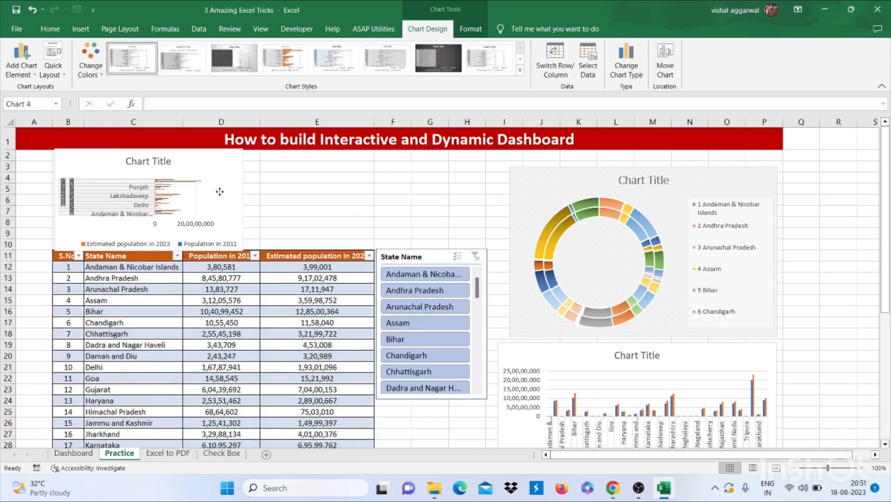
{"action": "left_click", "coordinate": [392, 211]}
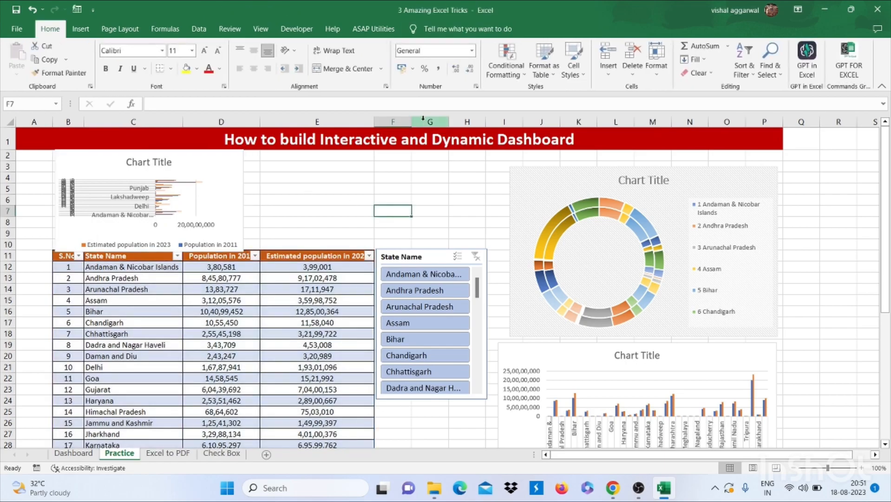
Insert a 2-D line chart of both populations, then filter the slicer to Andhra Pradesh.
{"action": "left_click", "coordinate": [80, 28]}
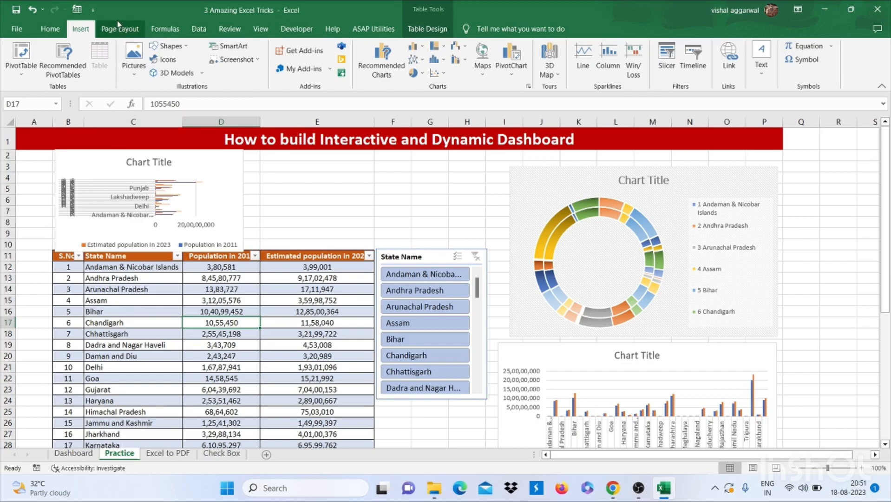
{"action": "left_click", "coordinate": [414, 57]}
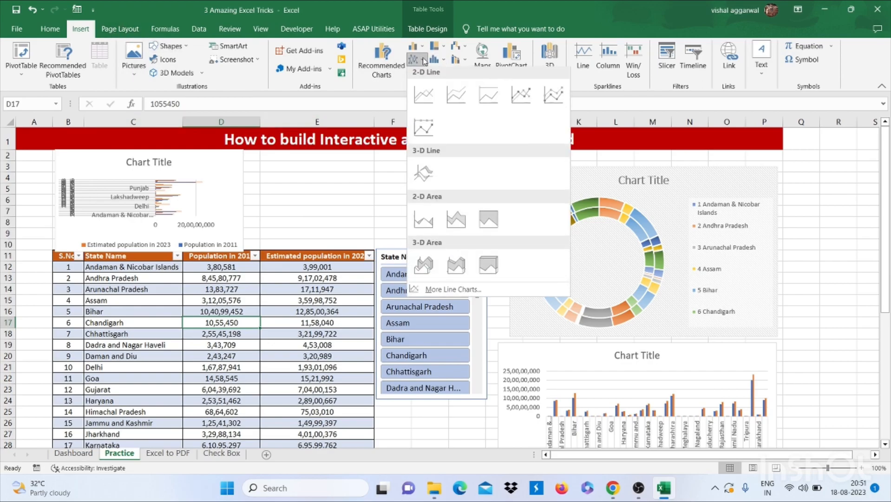
{"action": "left_click", "coordinate": [423, 94]}
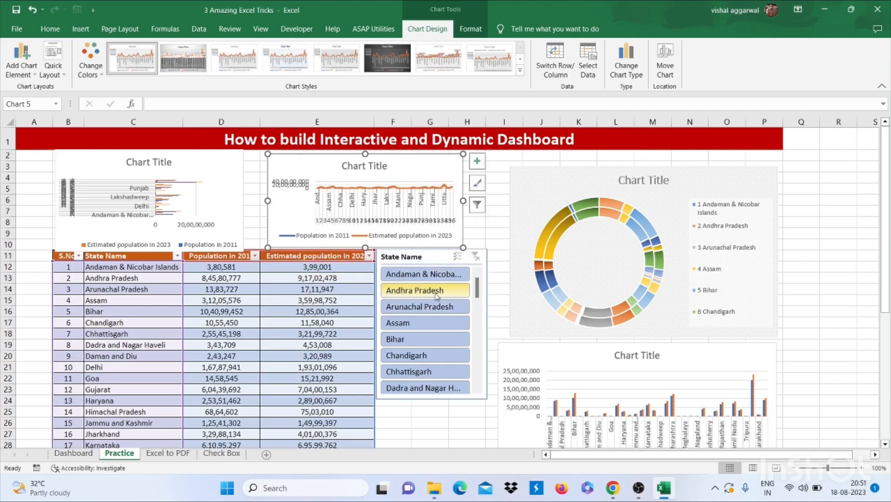
{"action": "left_click", "coordinate": [424, 290]}
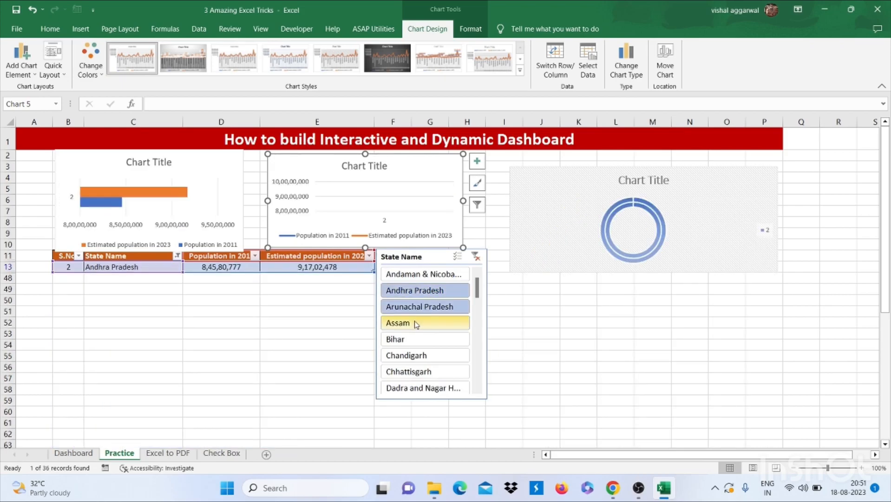
{"action": "mouse_move", "coordinate": [409, 340]}
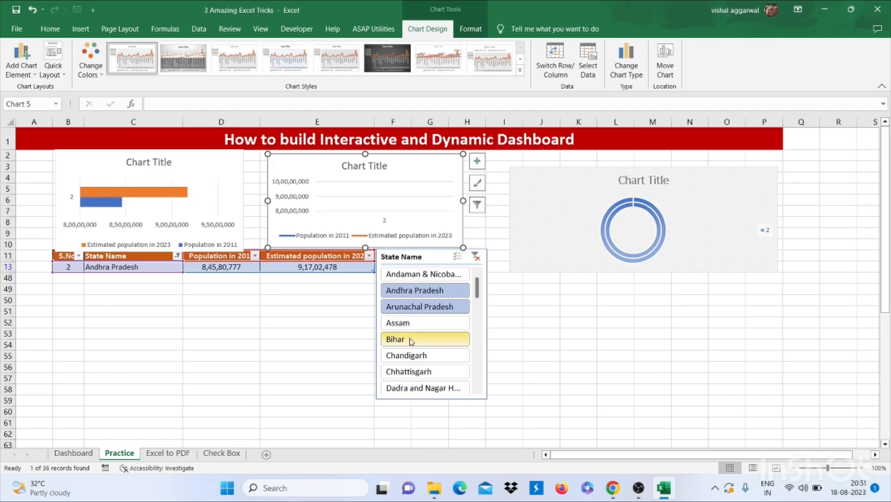
Add Arunachal Pradesh, Bihar, Chandigarh and Chhattisgarh to the slicer filter.
{"action": "left_click", "coordinate": [419, 307]}
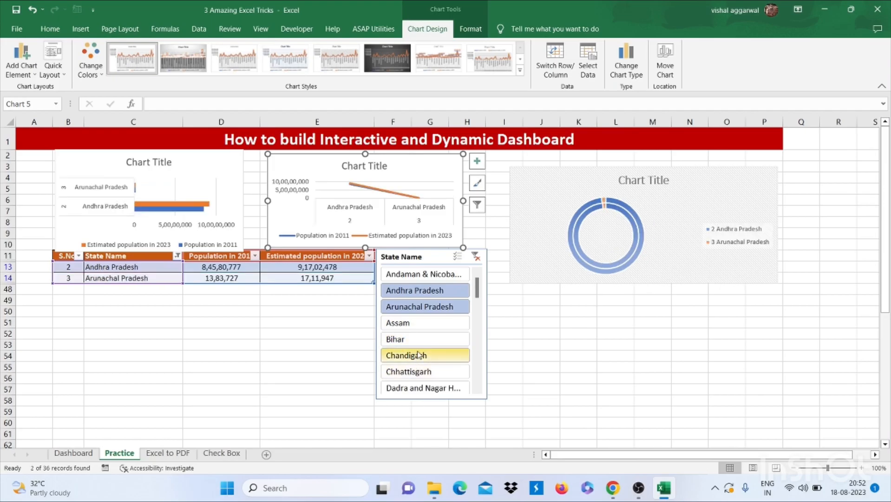
{"action": "left_click", "coordinate": [406, 354]}
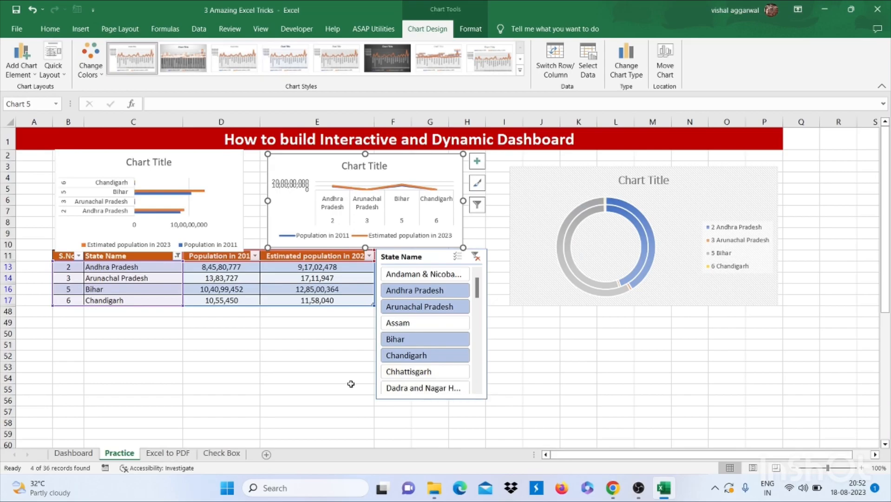
{"action": "mouse_move", "coordinate": [415, 355]}
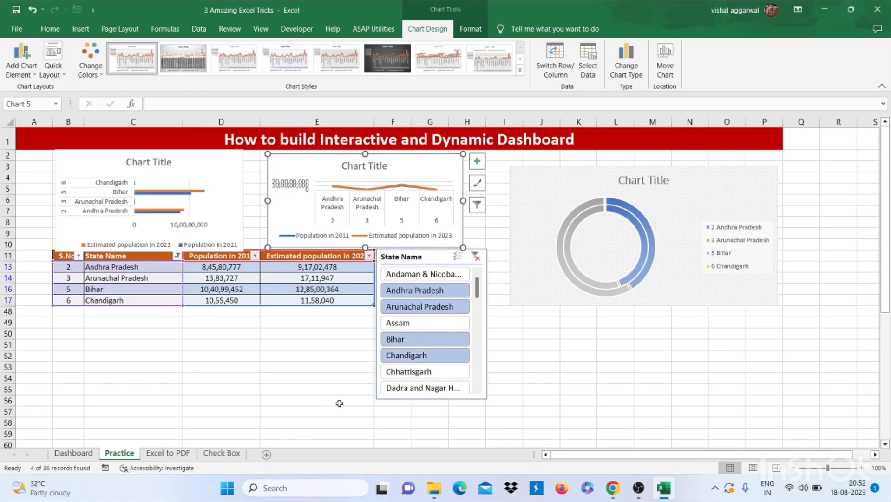
{"action": "mouse_move", "coordinate": [423, 321]}
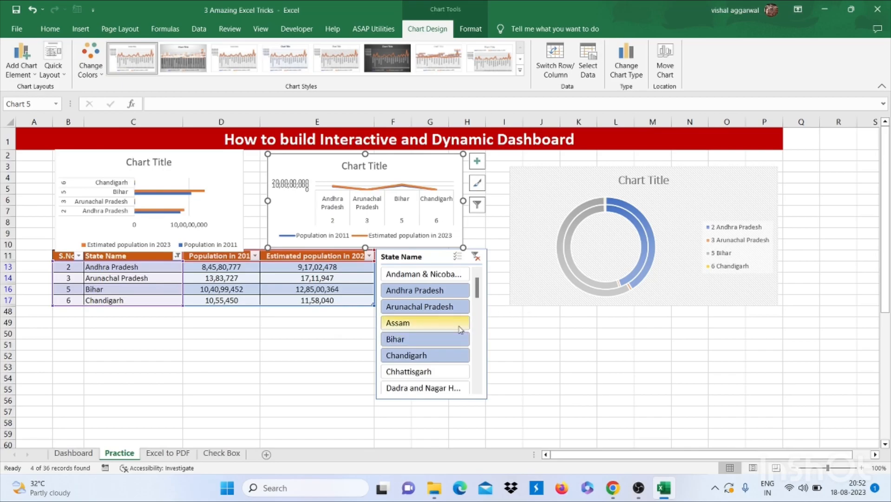
{"action": "left_click", "coordinate": [408, 371]}
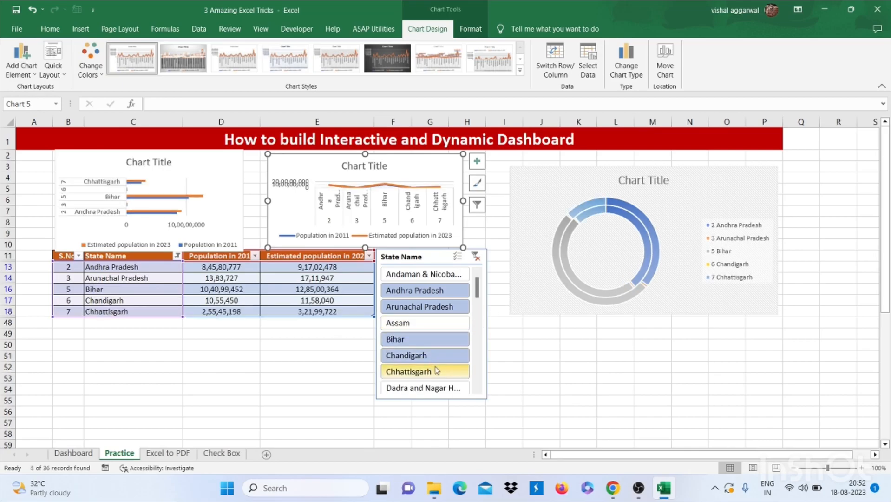
{"action": "mouse_move", "coordinate": [425, 322]}
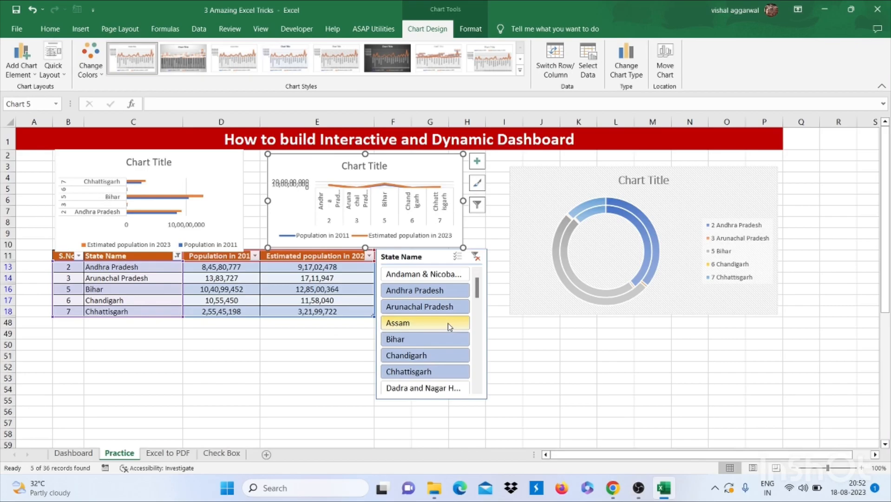
{"action": "left_click", "coordinate": [644, 244]}
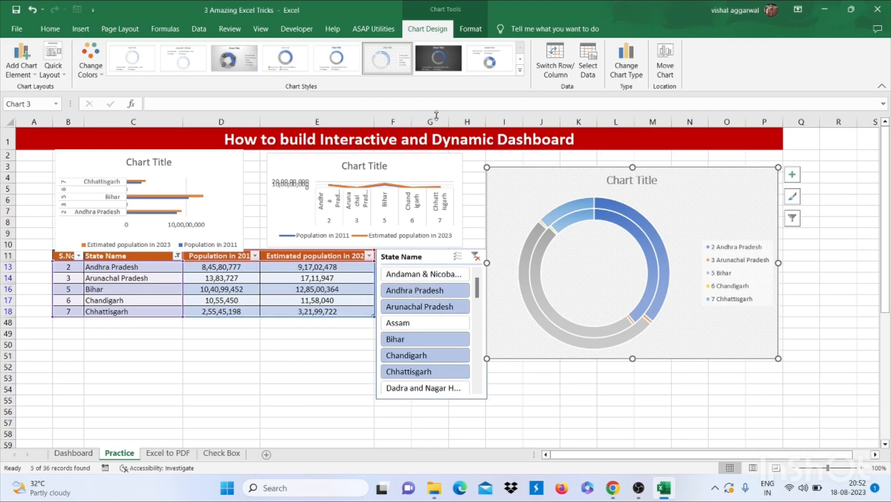
Give the doughnut chart a dark style, add Assam to the filter, and switch to Excel to PDF.
{"action": "left_click", "coordinate": [438, 57]}
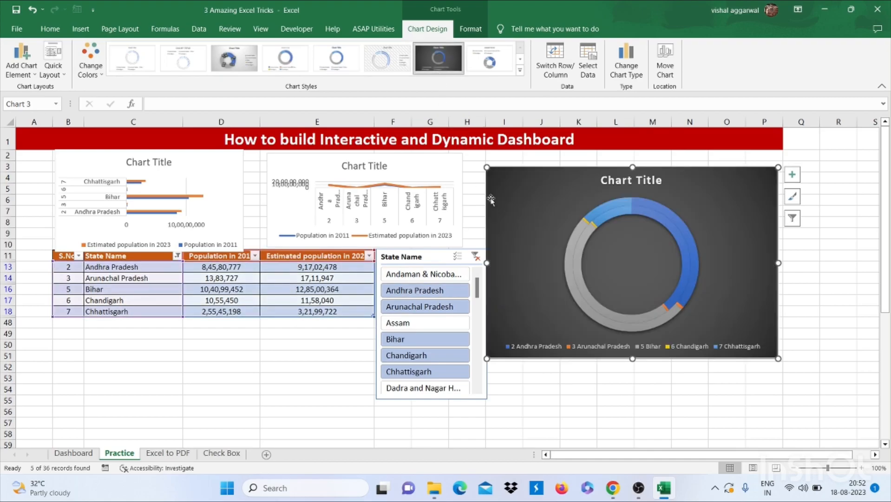
{"action": "left_click", "coordinate": [424, 323]}
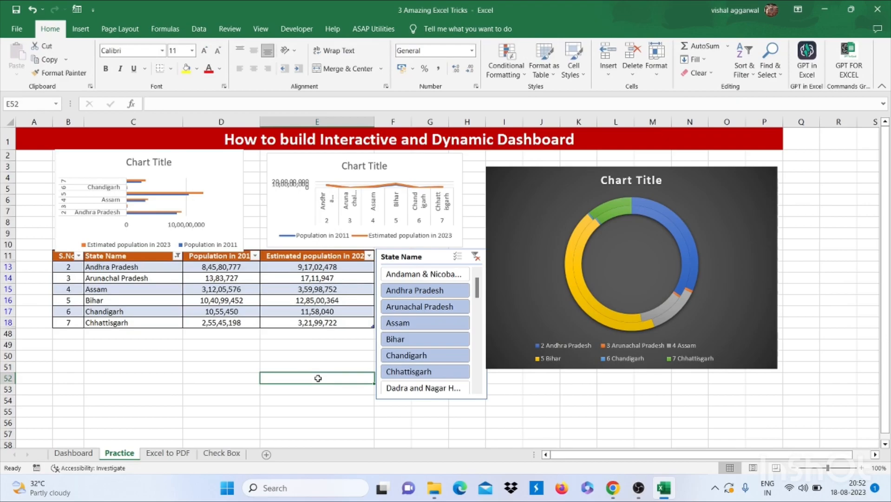
{"action": "mouse_move", "coordinate": [173, 408]}
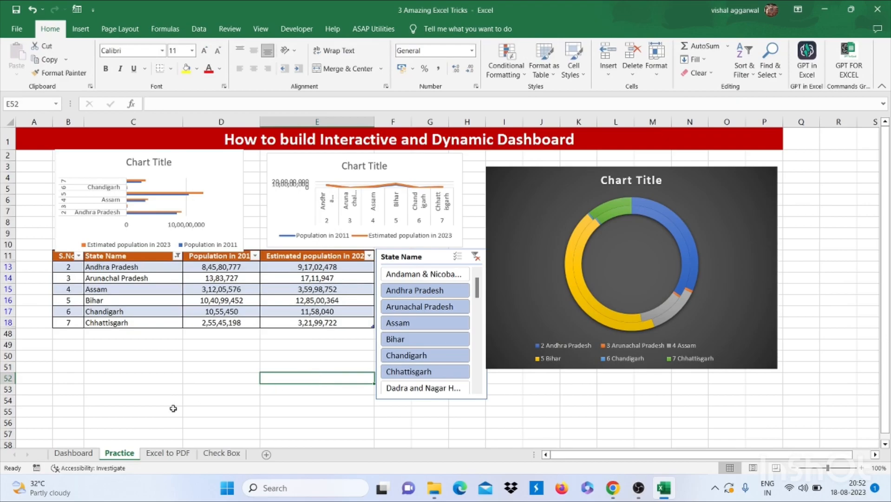
{"action": "left_click", "coordinate": [168, 453]}
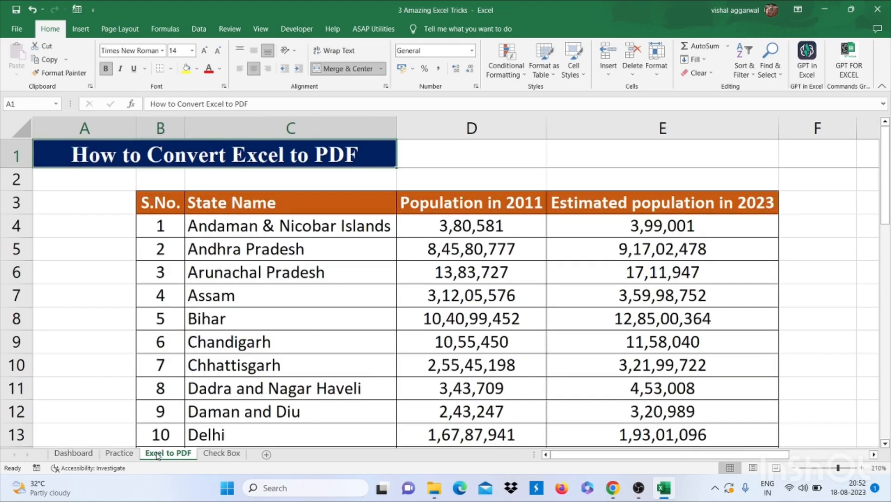
Select the S.No. header cell and open the File backstage view.
{"action": "left_click", "coordinate": [160, 202]}
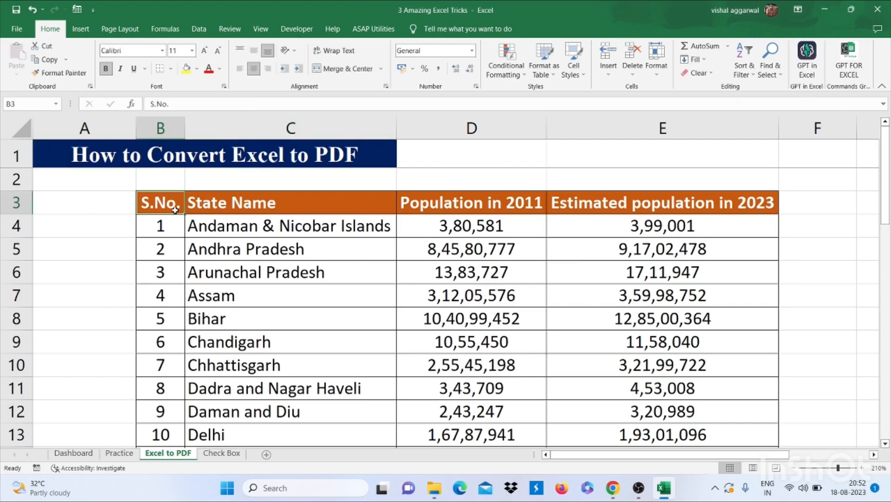
{"action": "mouse_move", "coordinate": [257, 236]}
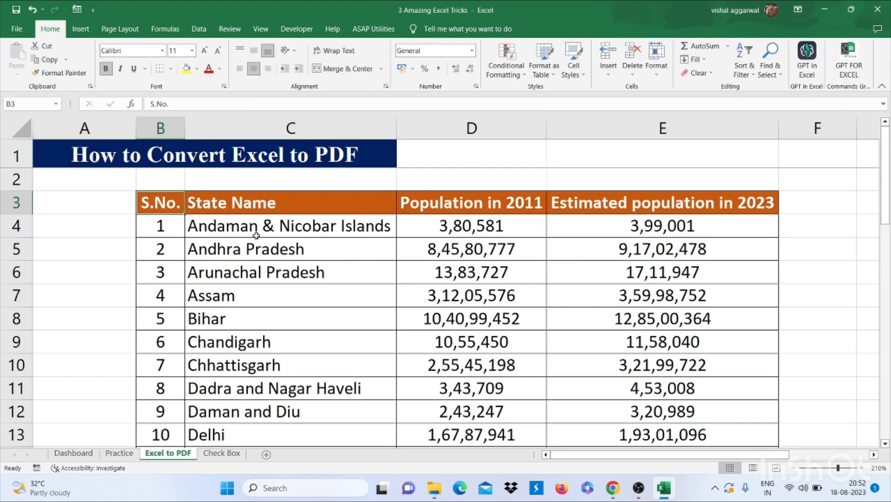
{"action": "left_click", "coordinate": [16, 28]}
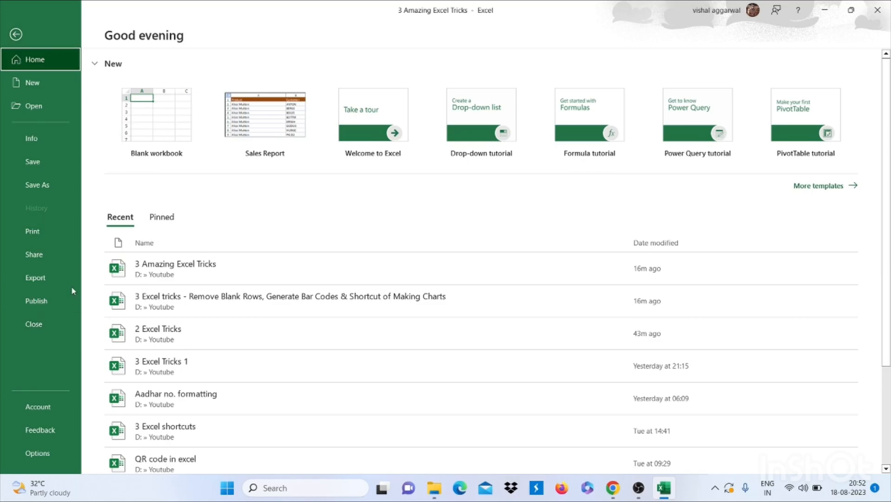
Export the state population sheet as a PDF, review it, then go to the Check Box sheet.
{"action": "left_click", "coordinate": [35, 277]}
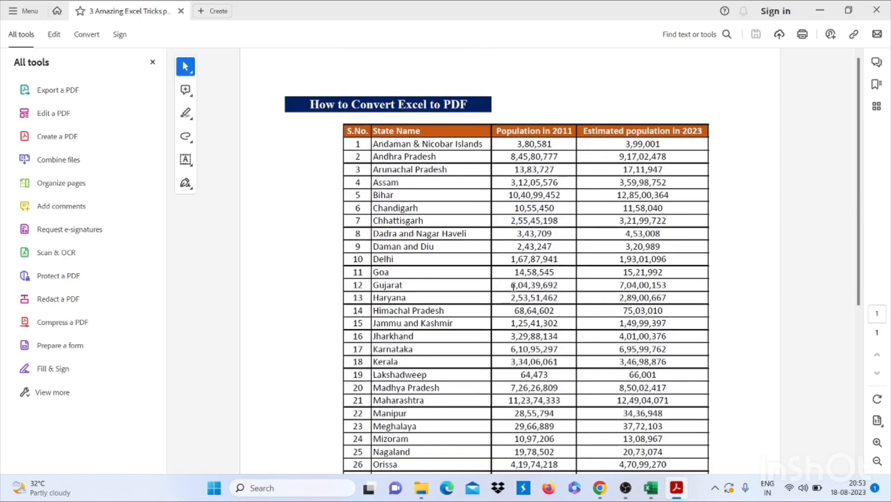
{"action": "left_click", "coordinate": [661, 488]}
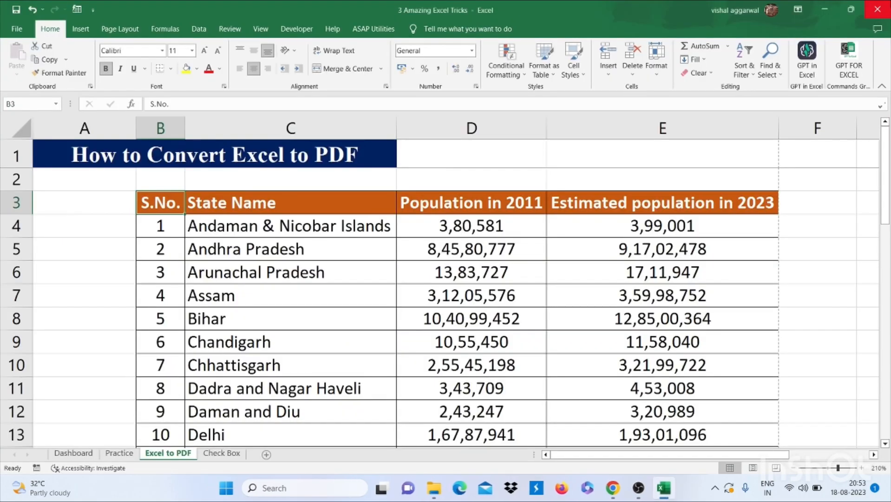
{"action": "left_click", "coordinate": [221, 453]}
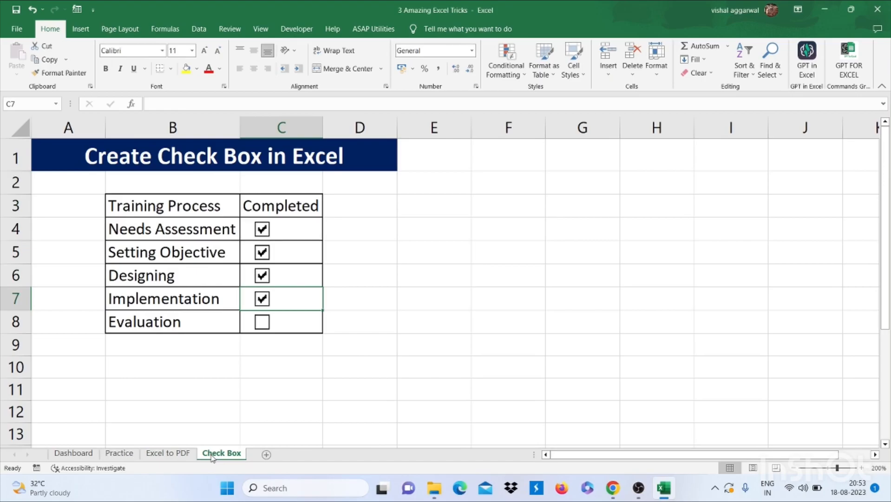
Untick the Needs Assessment, Designing and Implementation checkboxes in the Completed column.
{"action": "left_click", "coordinate": [261, 229]}
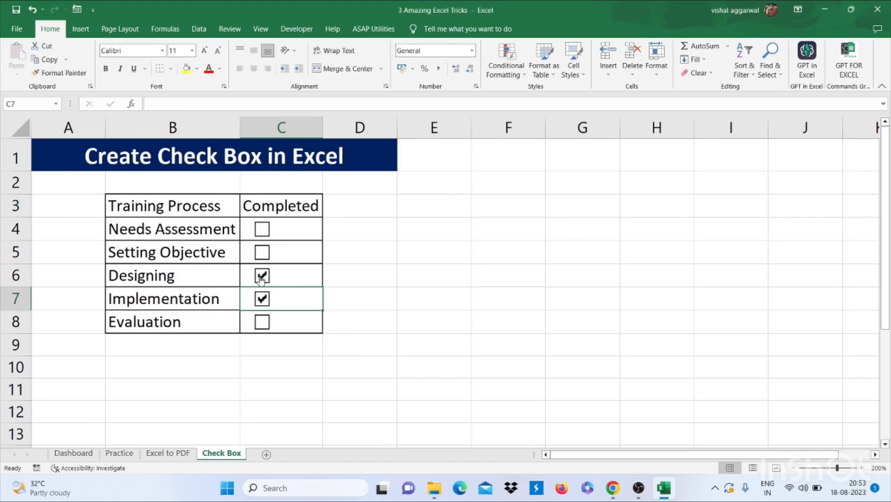
{"action": "left_click", "coordinate": [262, 275]}
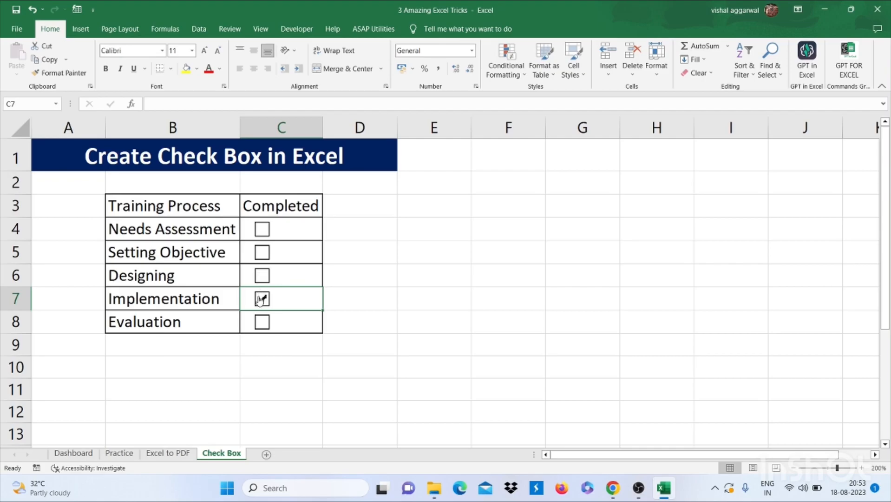
{"action": "left_click", "coordinate": [358, 206]}
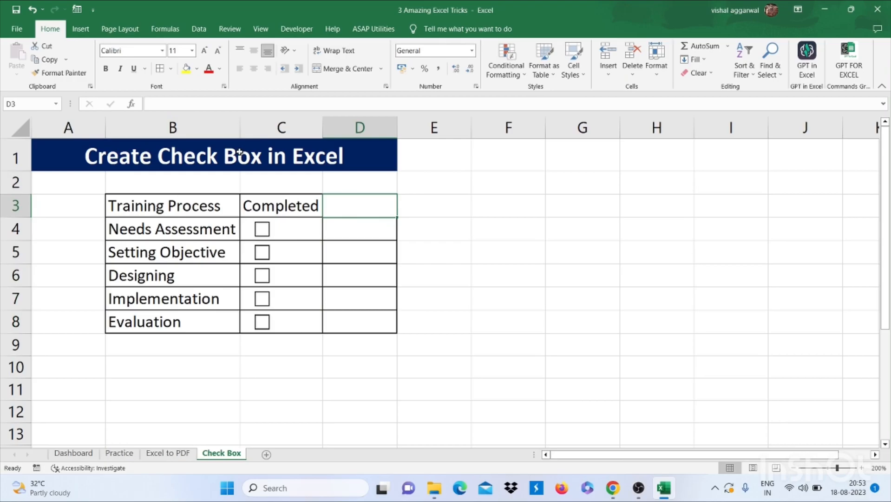
Enter a 'Completed' heading in D3 and widen column D to fit it.
{"action": "type", "text": "In"}
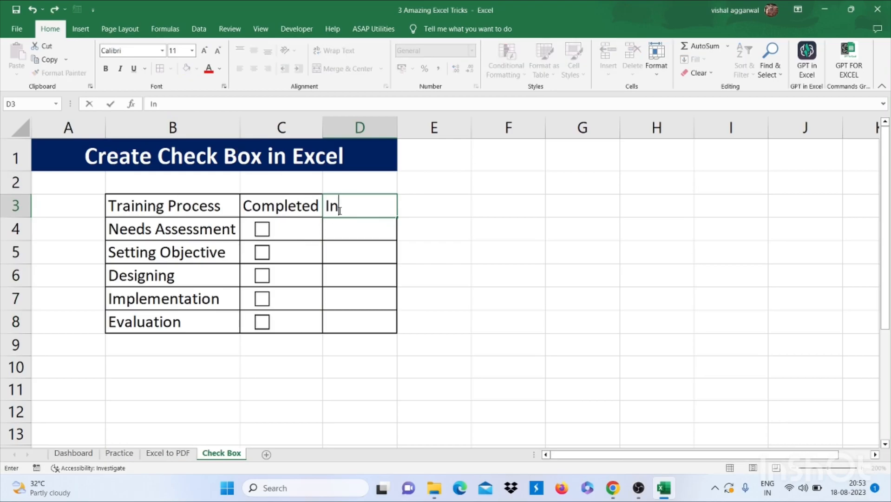
{"action": "type", "text": "c"}
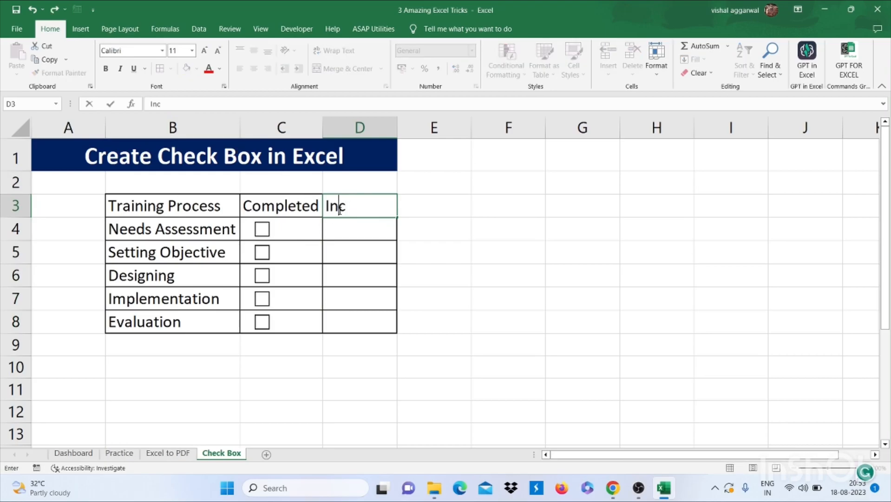
{"action": "type", "text": "ompleted"}
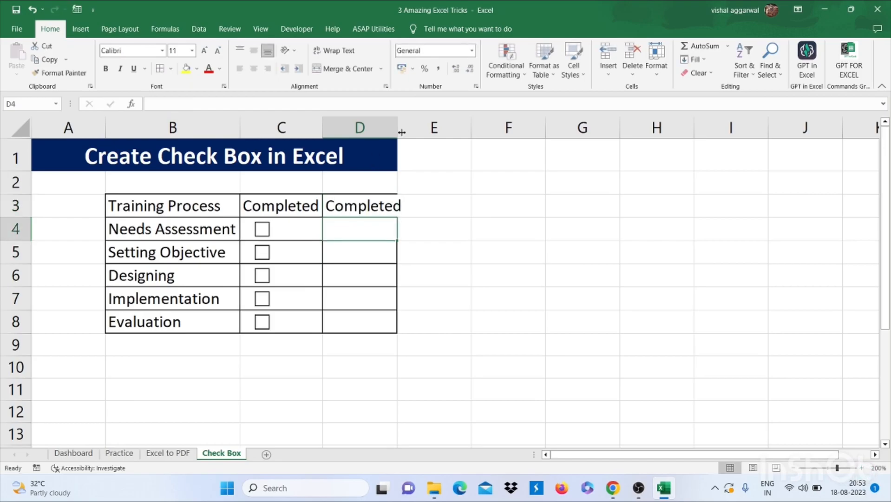
{"action": "left_click_drag", "start_coordinate": [400, 127], "coordinate": [408, 126]}
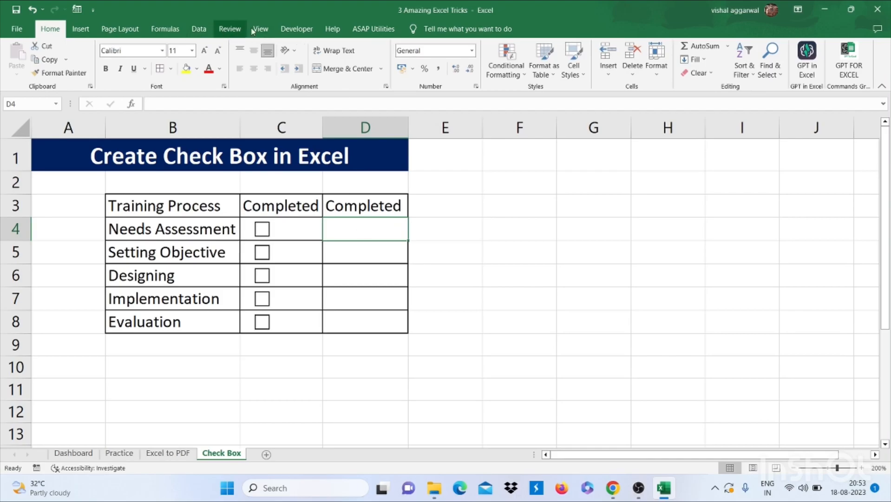
{"action": "left_click", "coordinate": [296, 28]}
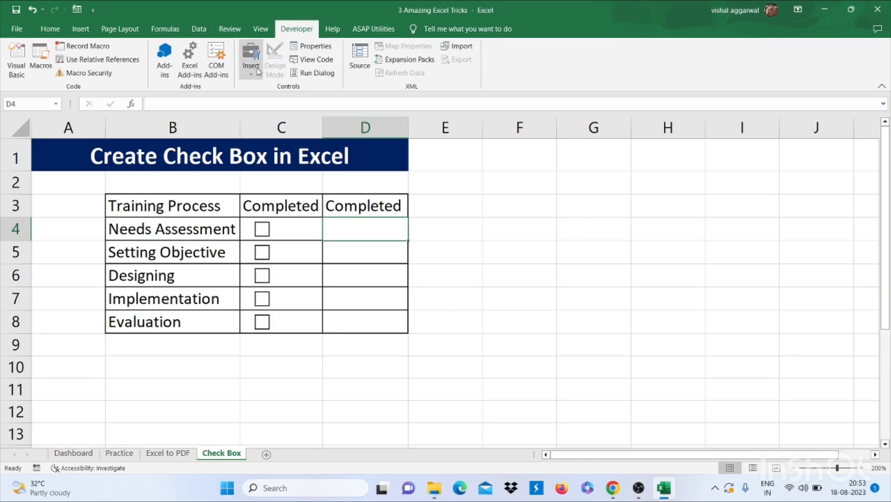
Insert a Form Controls check box in D4 and delete its label text.
{"action": "left_click", "coordinate": [250, 59]}
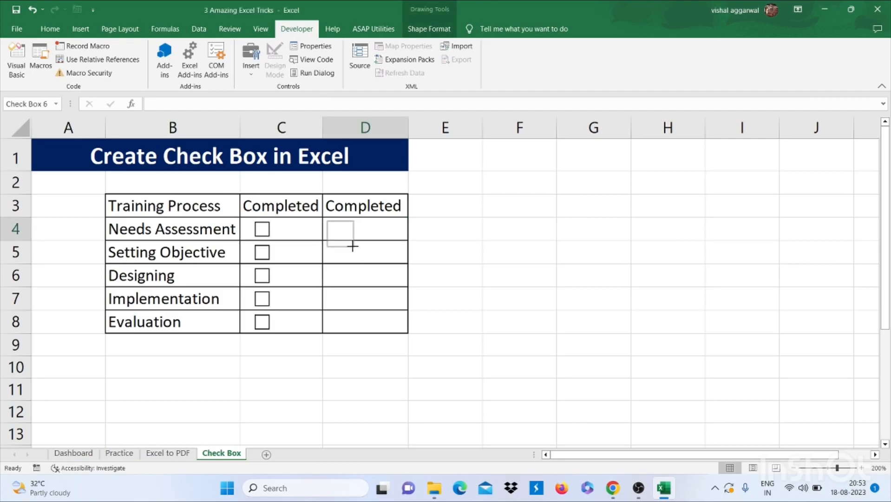
{"action": "left_click", "coordinate": [339, 233]}
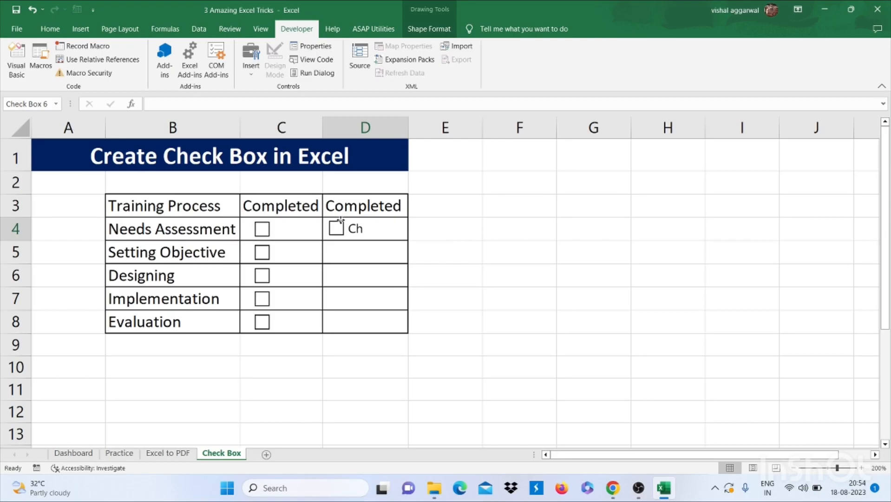
{"action": "left_click", "coordinate": [335, 228]}
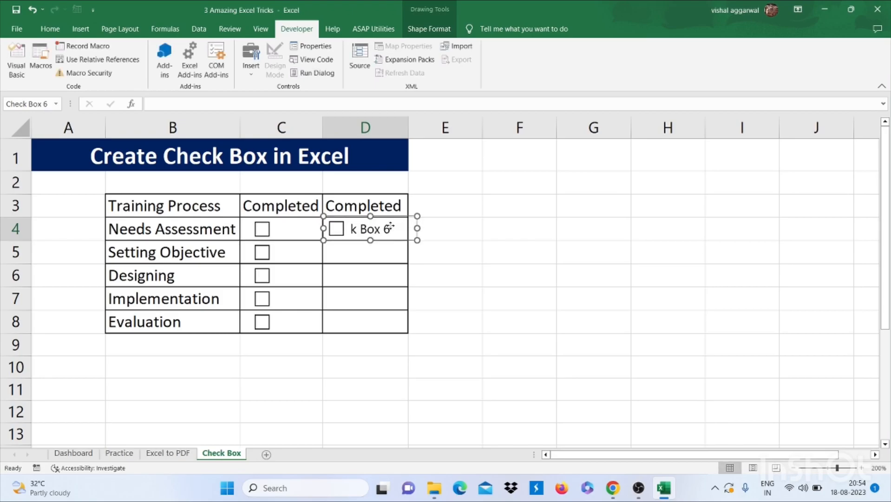
{"action": "double_click", "coordinate": [363, 228]}
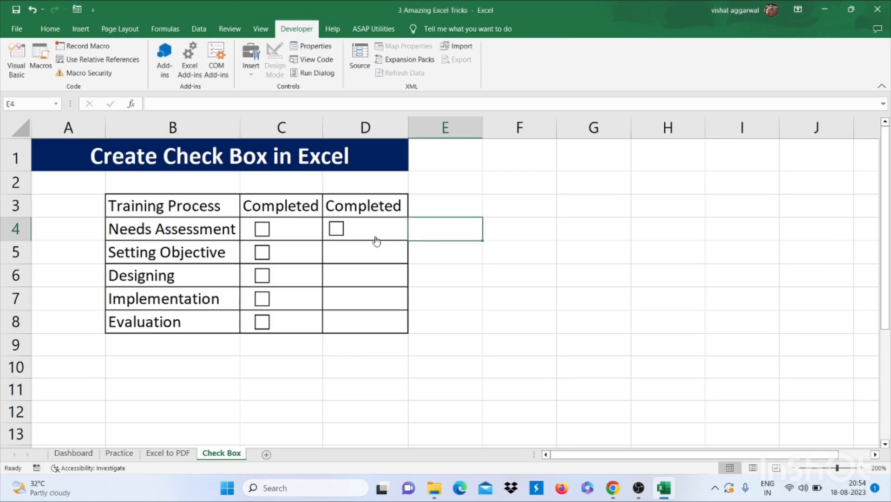
{"action": "left_click", "coordinate": [364, 228]}
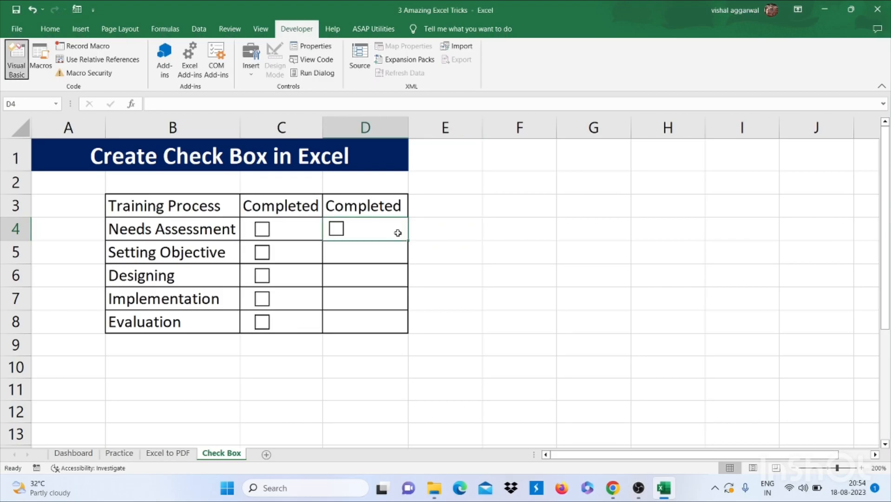
Fill the D4 checkbox down to D8 with Ctrl+D and tick the new checkboxes.
{"action": "left_click", "coordinate": [445, 228]}
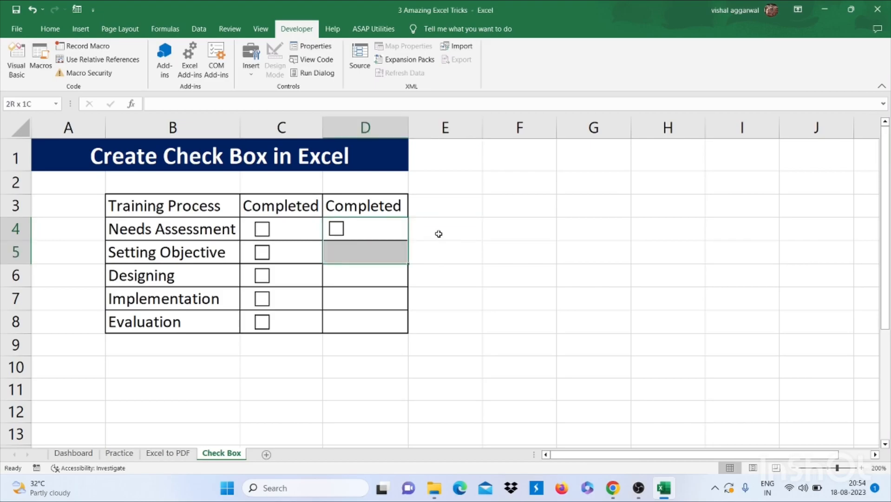
{"action": "key", "text": "ctrl+d"}
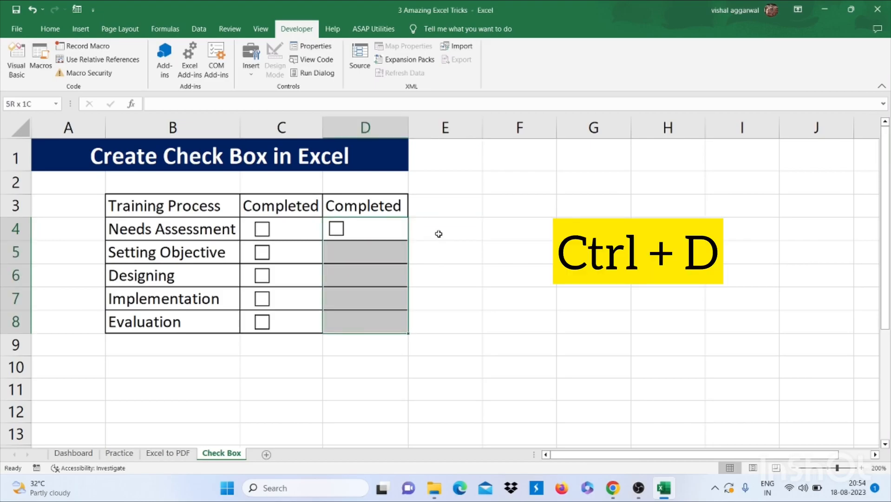
{"action": "key", "text": "ctrl+d"}
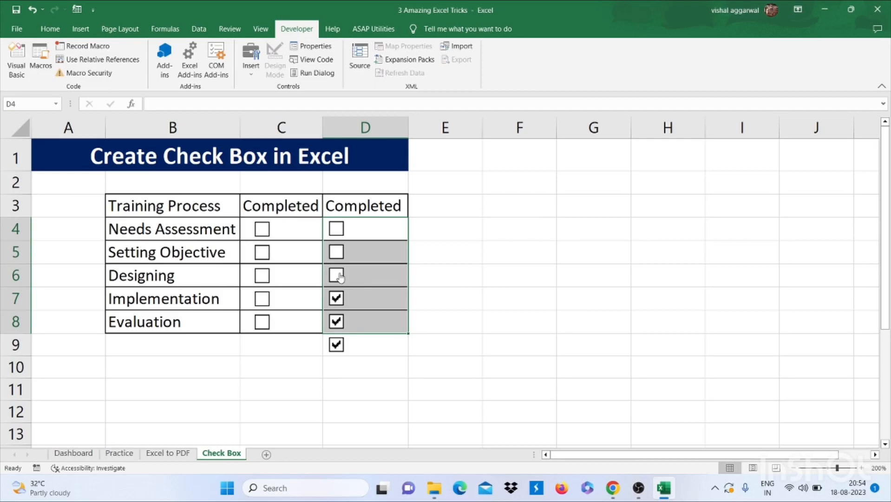
{"action": "left_click", "coordinate": [335, 251]}
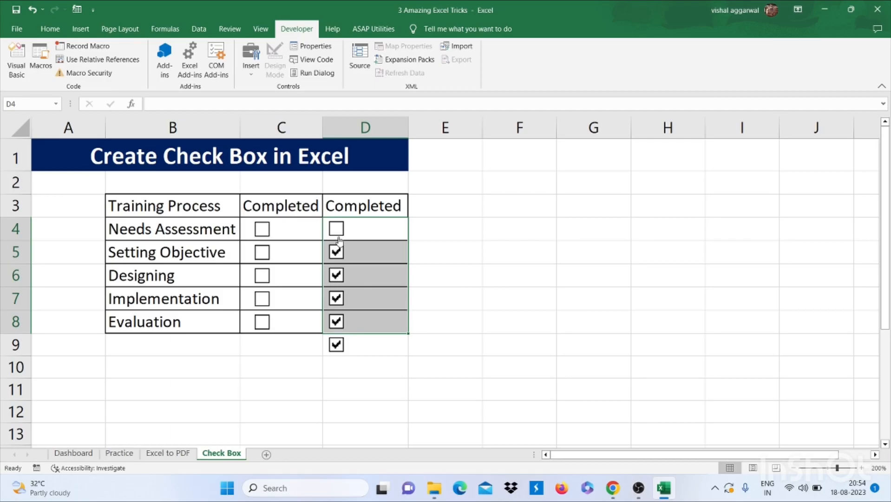
{"action": "left_click", "coordinate": [336, 229]}
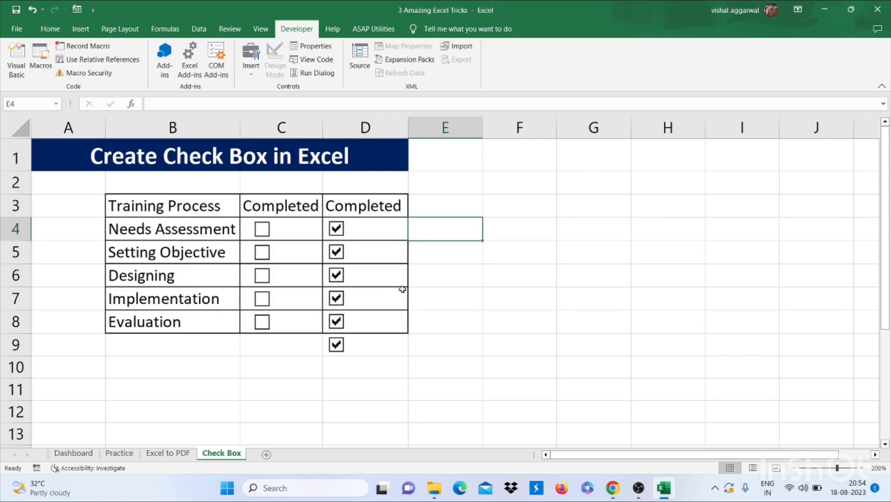
{"action": "left_click", "coordinate": [262, 228]}
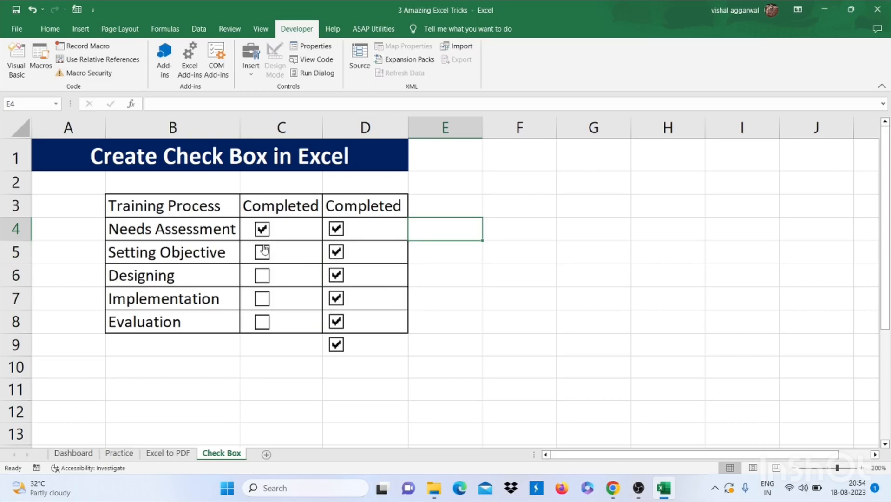